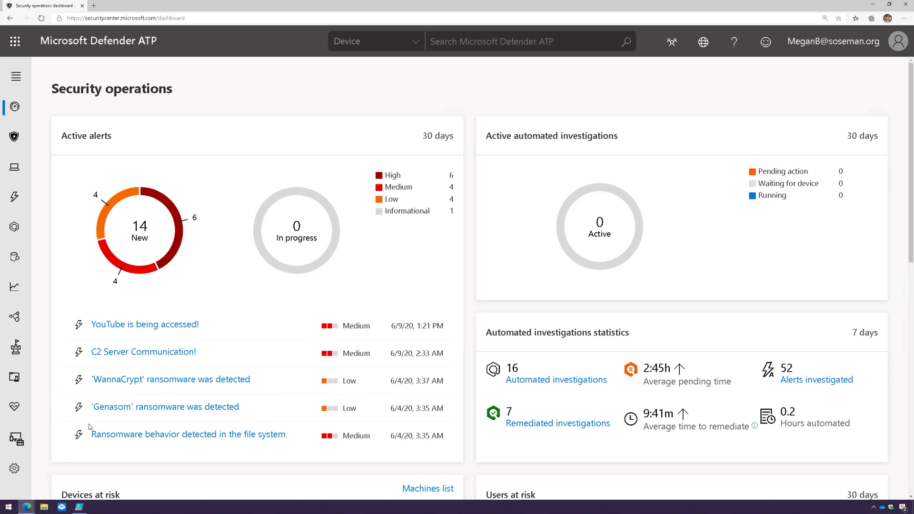
Show the Indicators settings page with the File hashes list of custom indicators
left_click(14, 468)
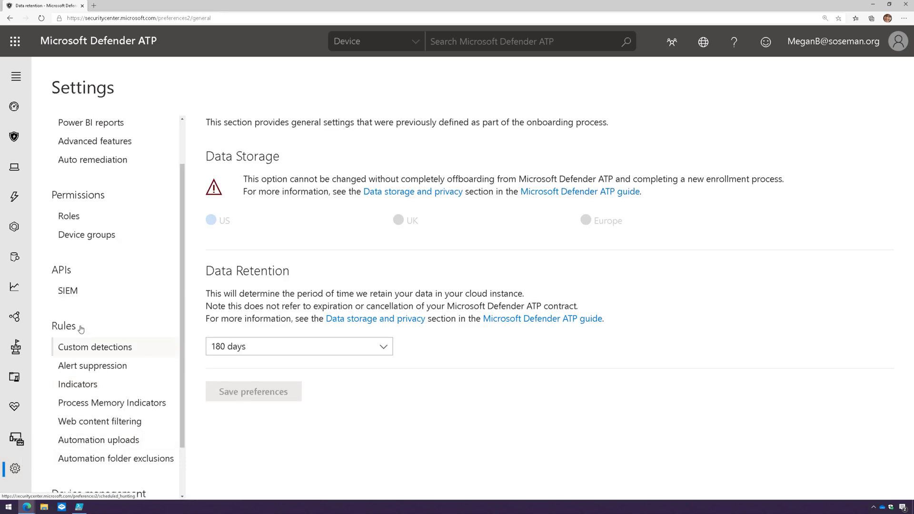
left_click(77, 384)
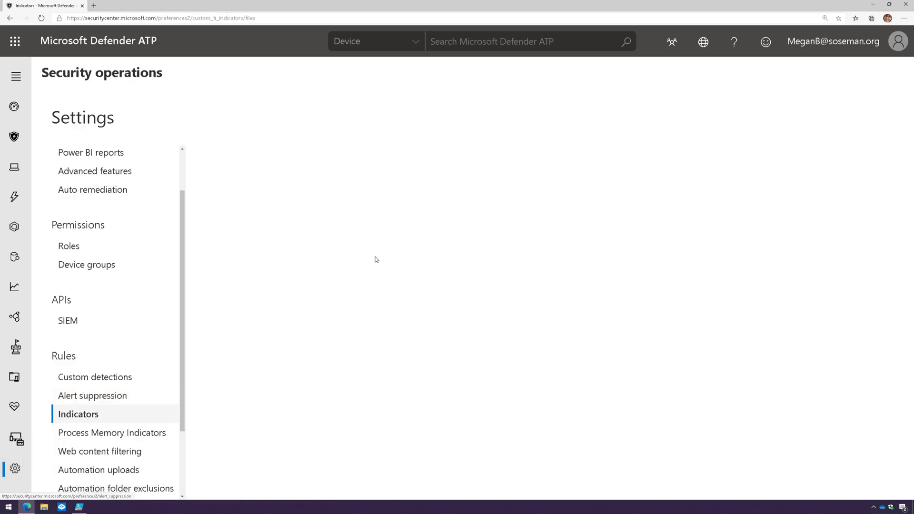
left_click(78, 414)
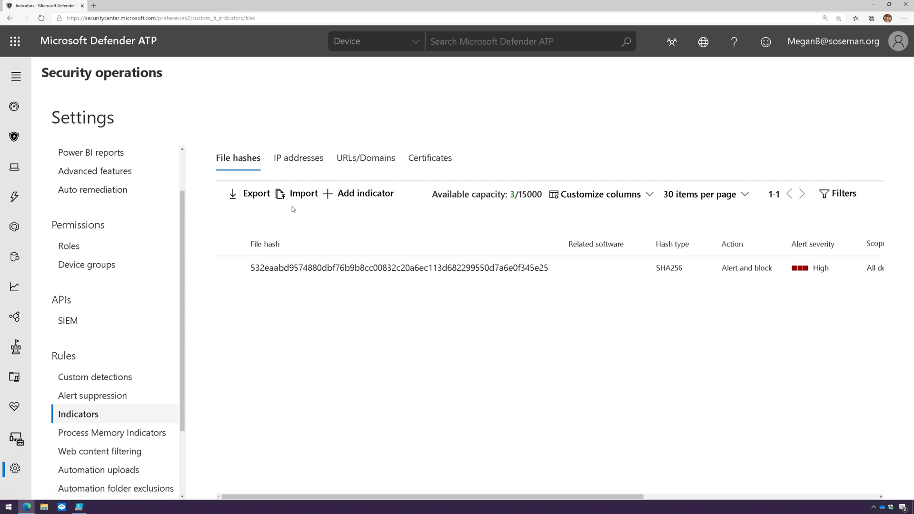
Bring up the file hash CSV import panel and dismiss it without importing
left_click(303, 193)
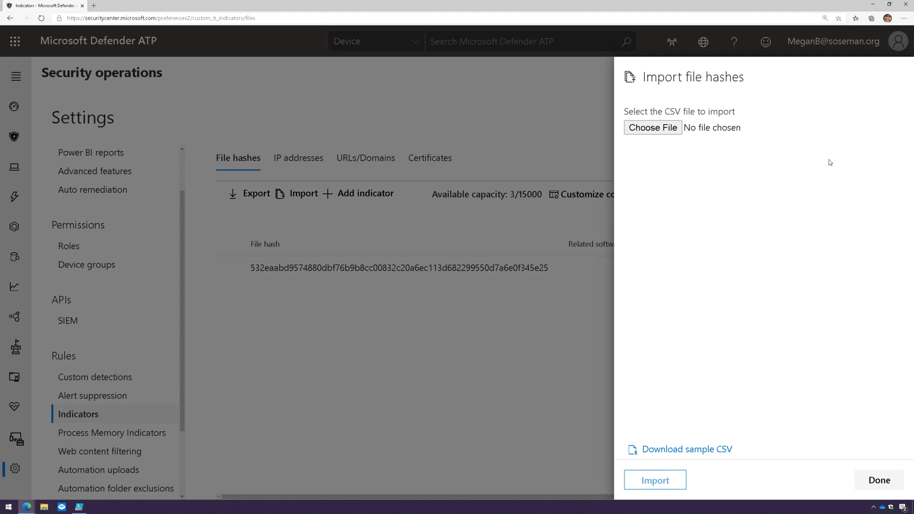
left_click(879, 480)
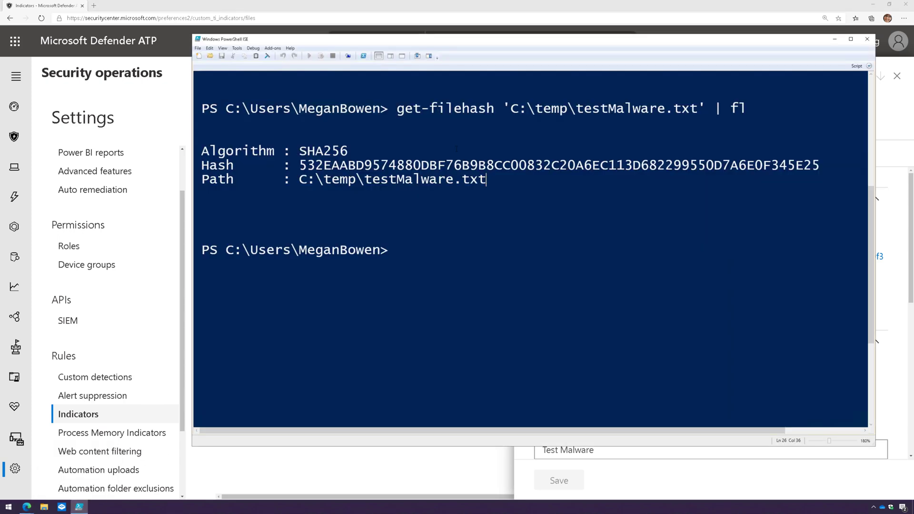
Minimize PowerShell ISE and review the Test Malware indicator's alert and block settings
double_click(445, 108)
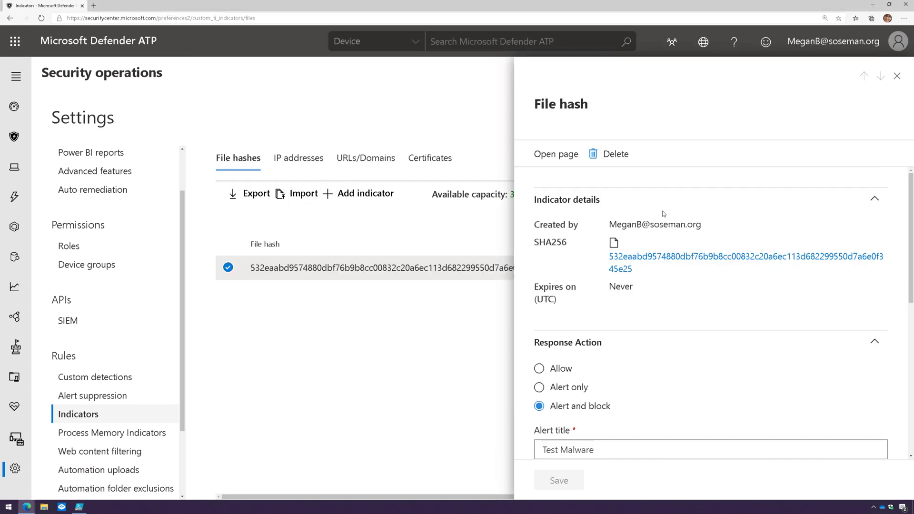
scroll("down", 3)
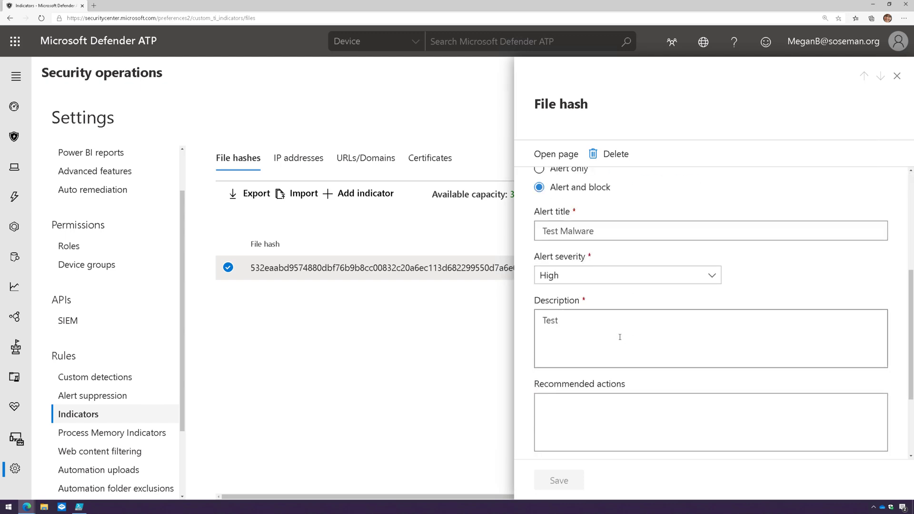
scroll("down", 3)
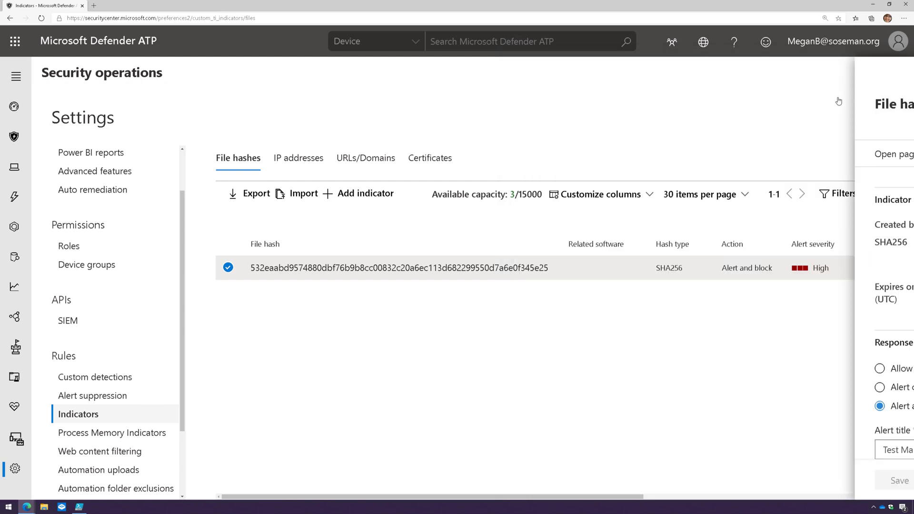
left_click(297, 157)
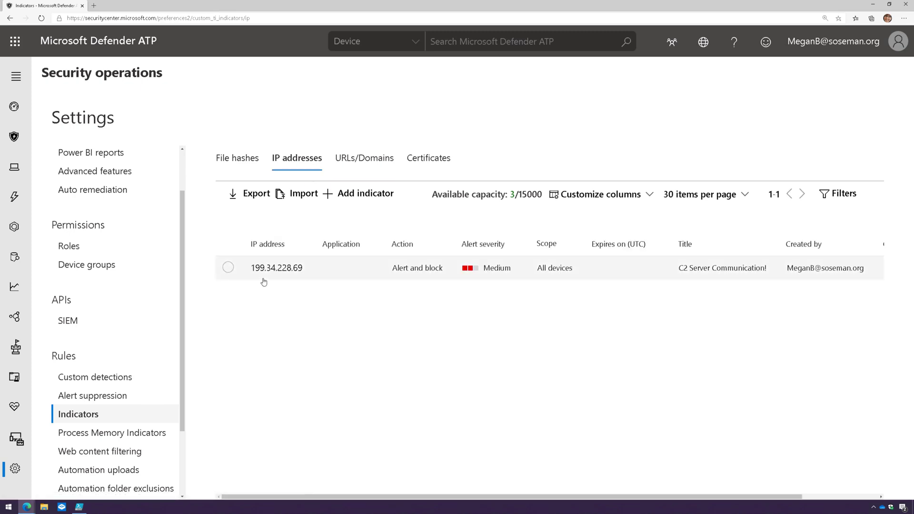
left_click(228, 267)
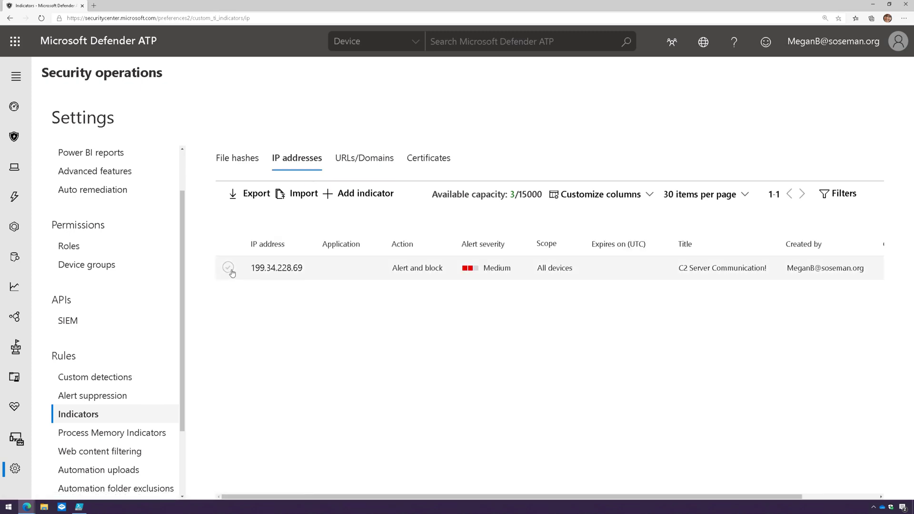
left_click(227, 268)
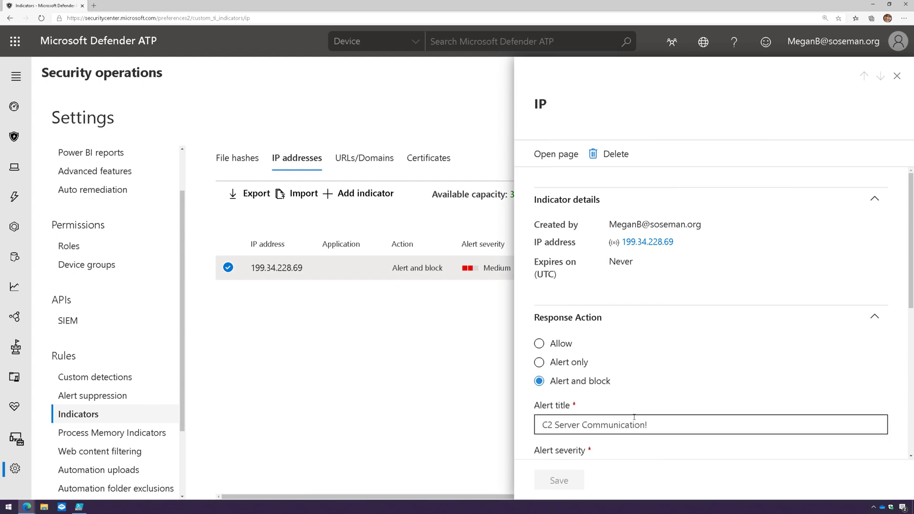
scroll("down", 3)
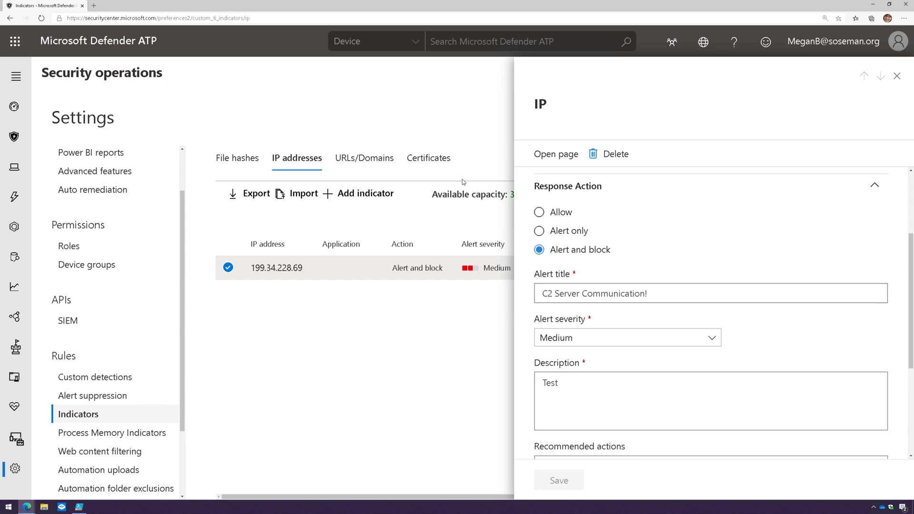
left_click(897, 76)
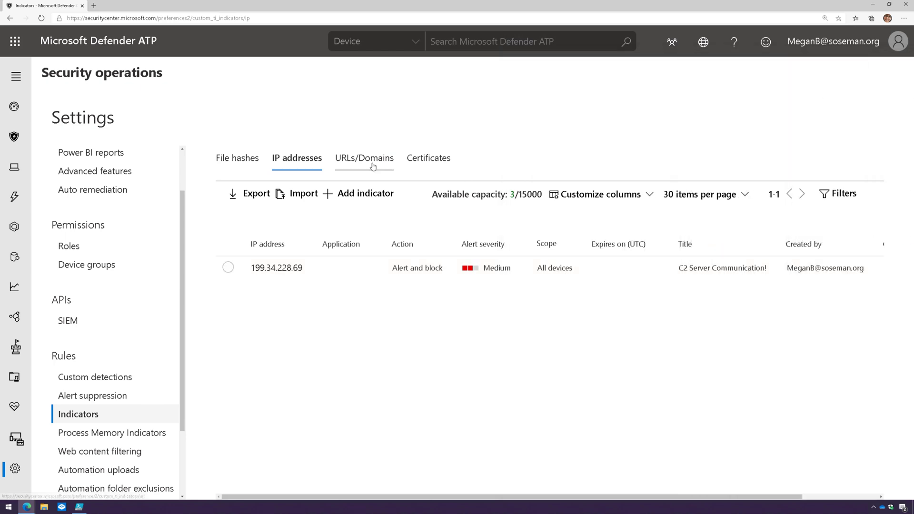
left_click(363, 158)
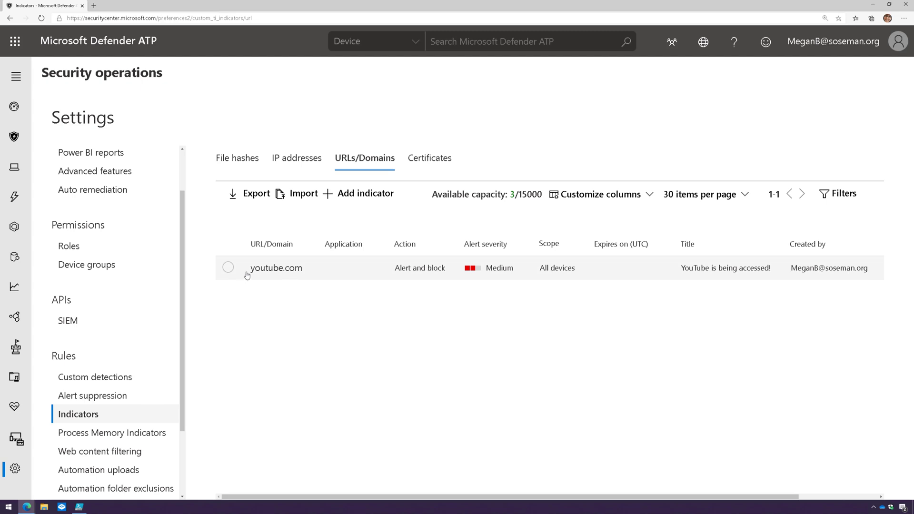
left_click(228, 267)
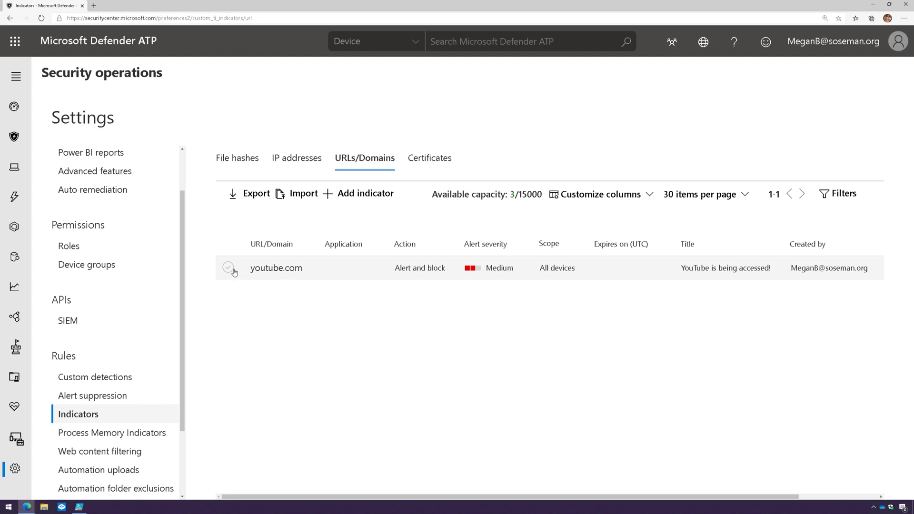
left_click(237, 158)
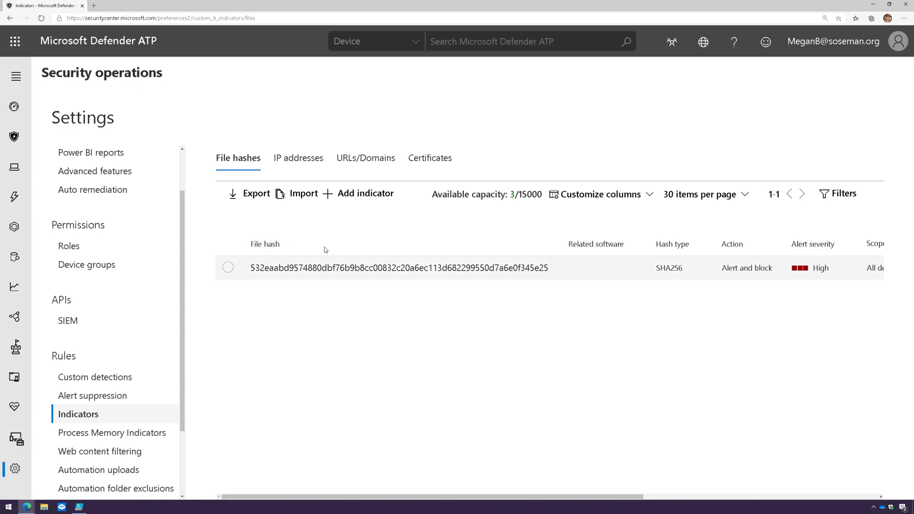
From the alerts queue, view the active WannaCrypt ransomware alert and its process tree
left_click(14, 197)
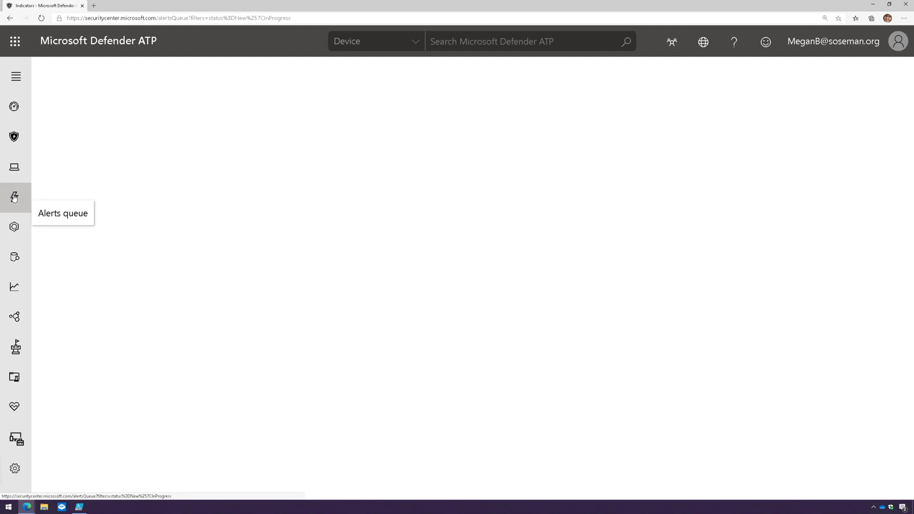
left_click(15, 197)
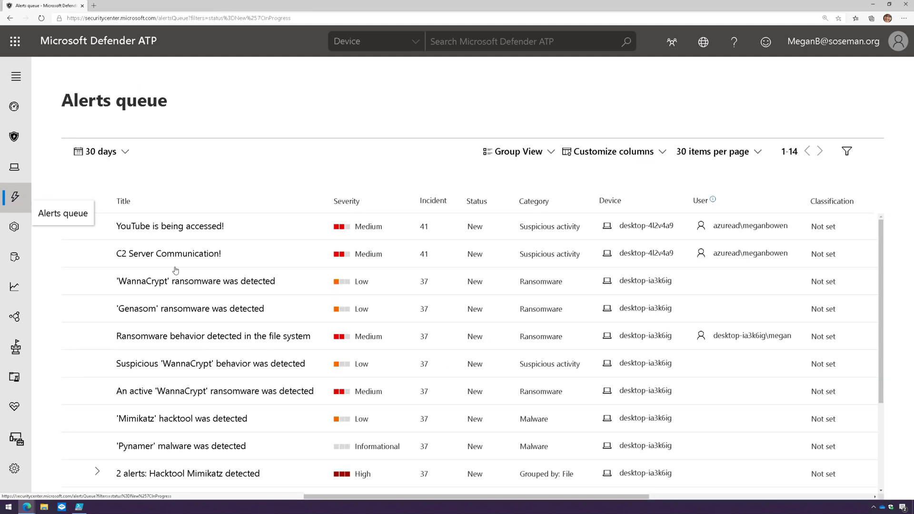
left_click(74, 391)
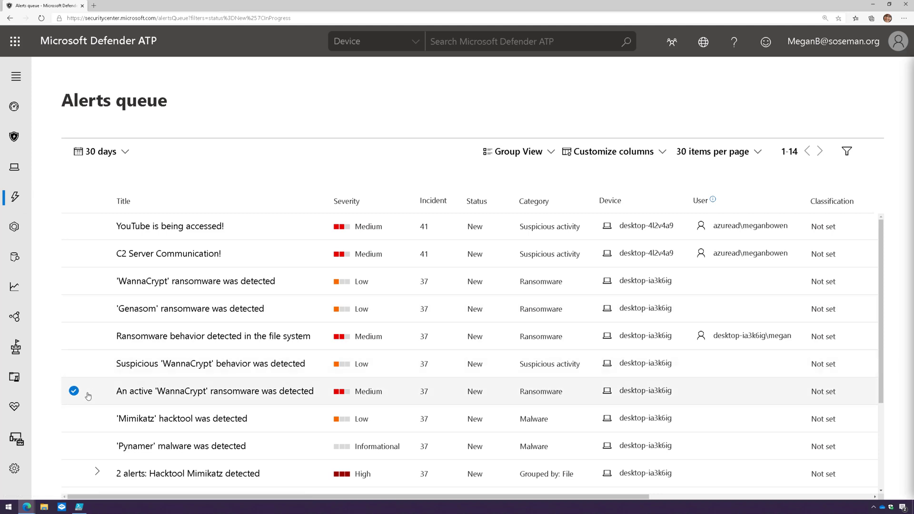
left_click(214, 391)
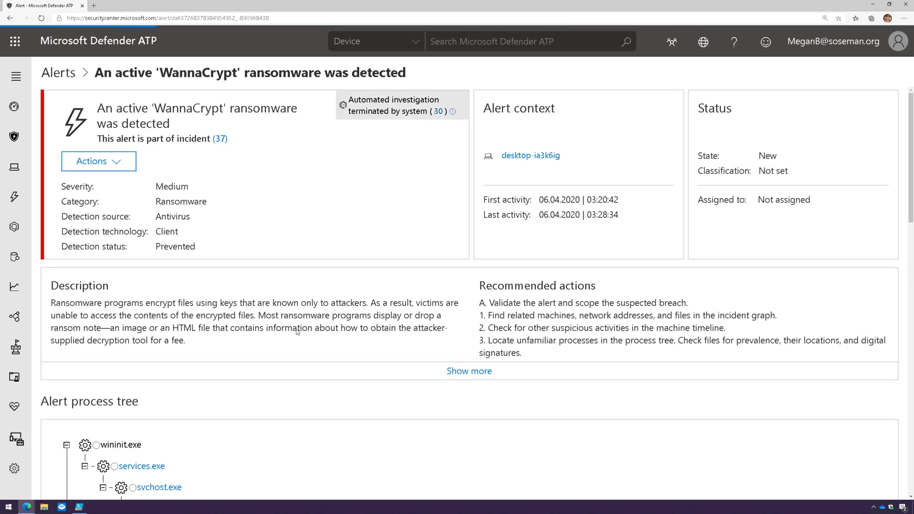
scroll("down", 3)
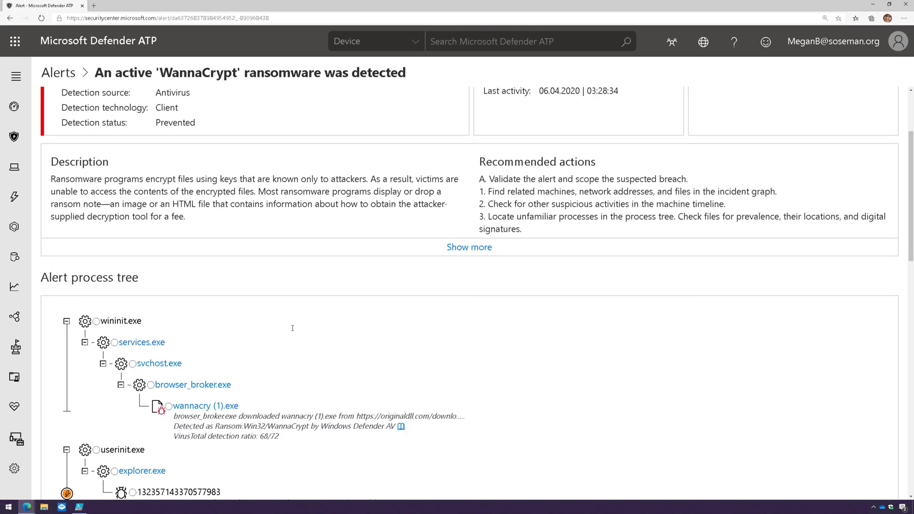
scroll("down", 3)
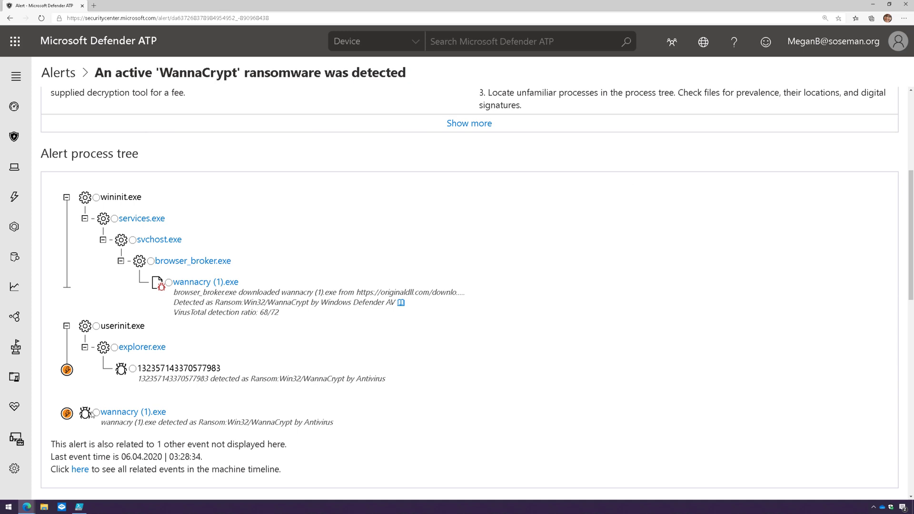
View wannacry (1).exe details, start a file hash indicator for it, then cancel the form
left_click(133, 412)
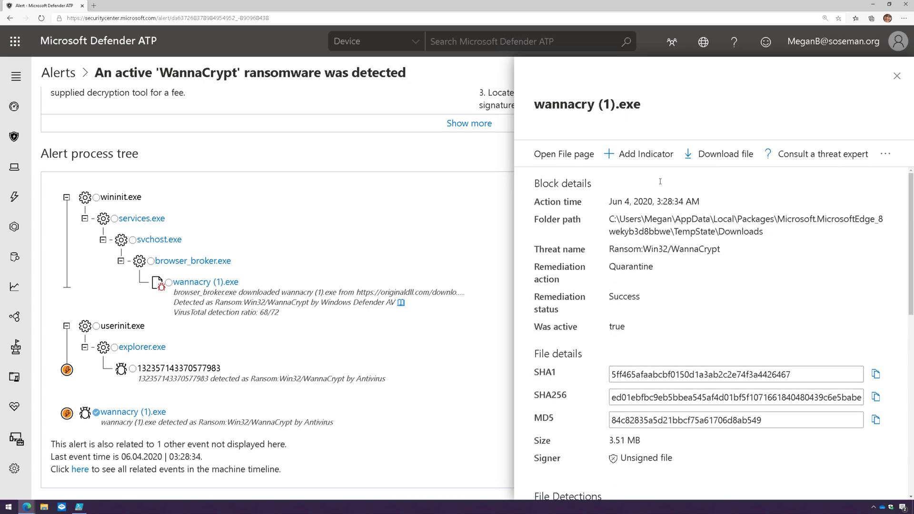
left_click(645, 154)
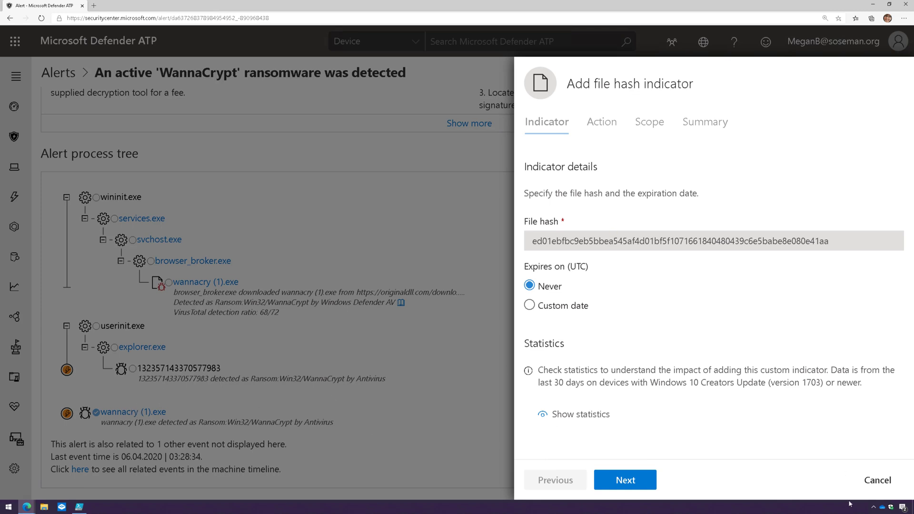
mouse_move(905, 481)
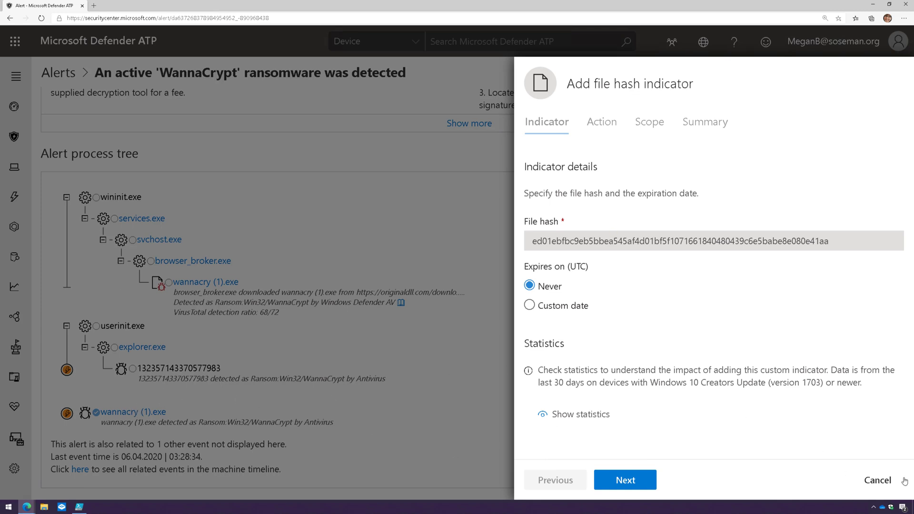
left_click(877, 480)
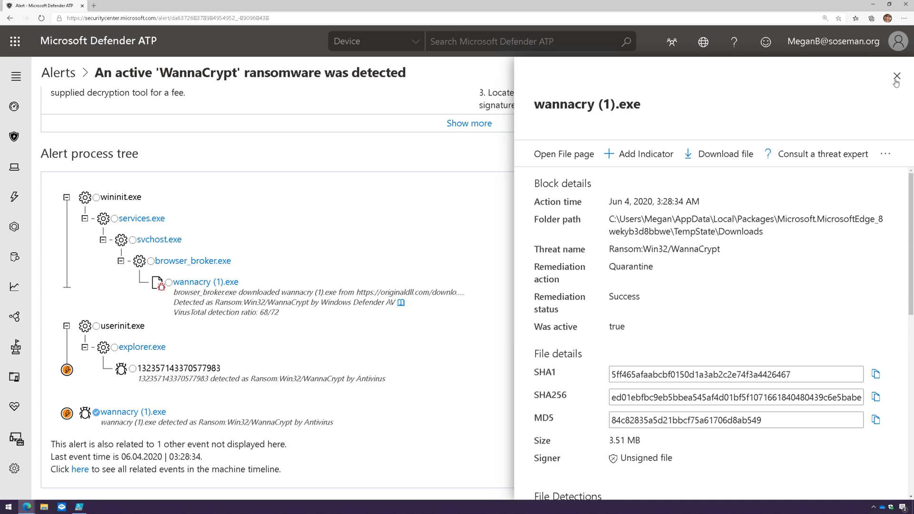
Close the wannacry (1).exe file details flyout to return to the process tree
left_click(897, 76)
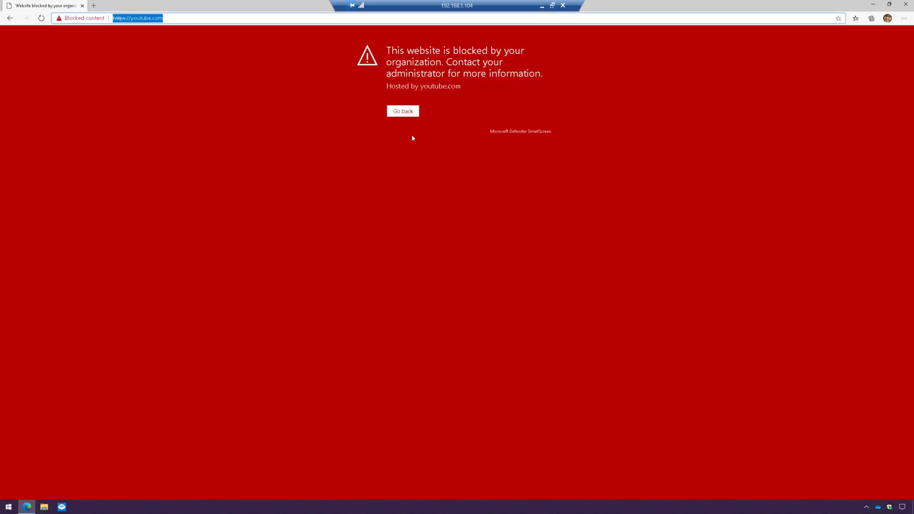
key("ctrl+plus")
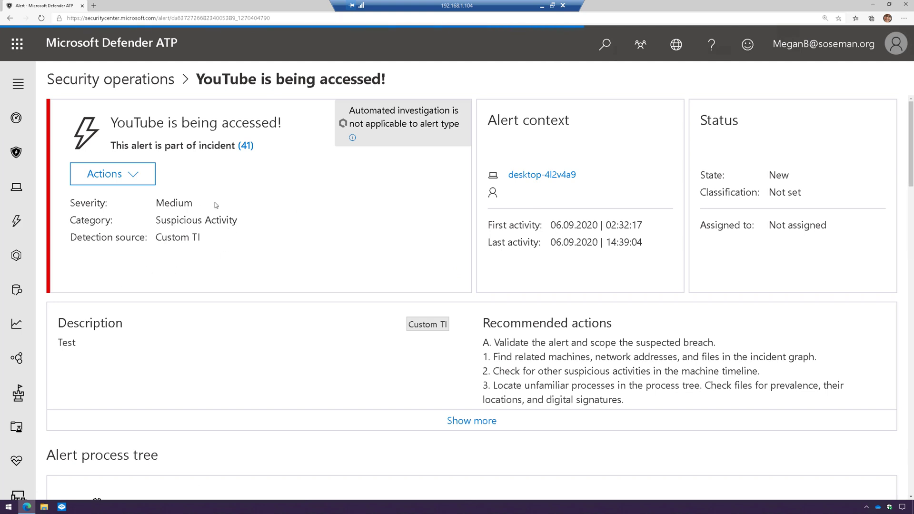
Review the details of the 'YouTube is being accessed!' custom indicator alert
scroll("down", 3)
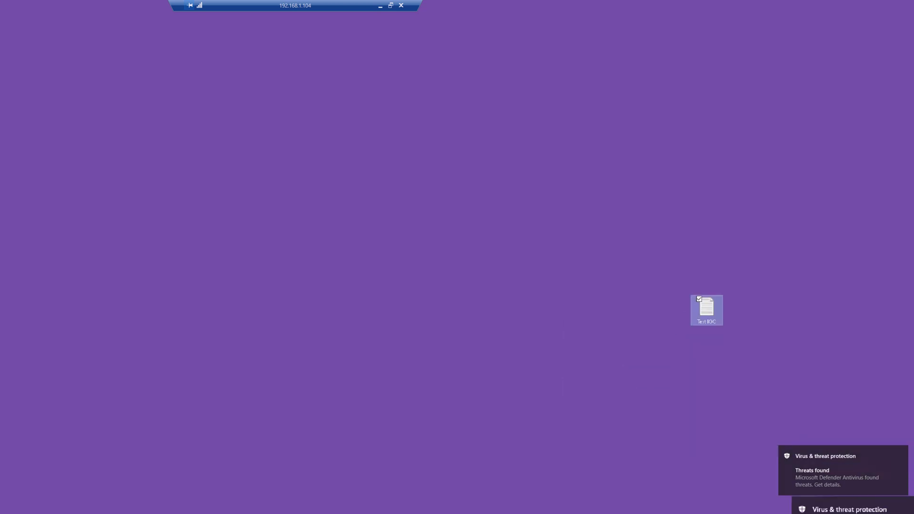
Try opening the Test IOC file, see the virus refusal, and return to the Defender portal
double_click(705, 309)
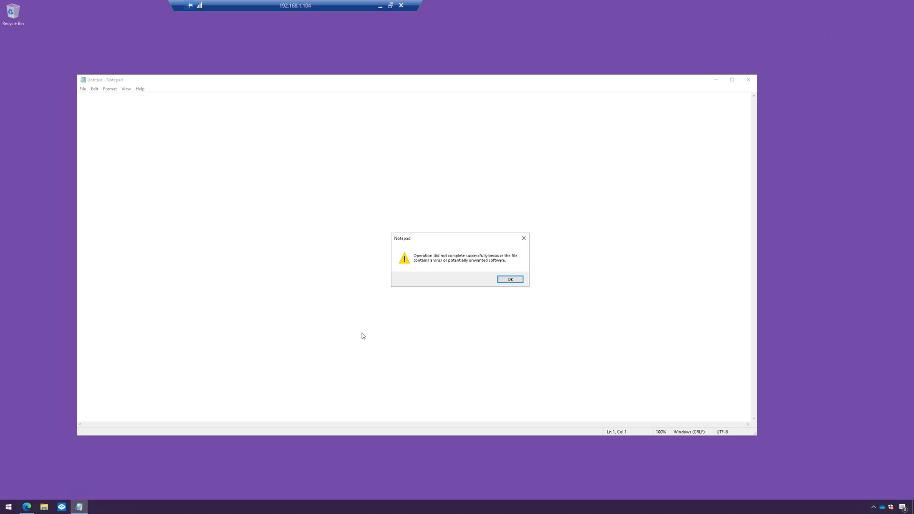
left_click(26, 507)
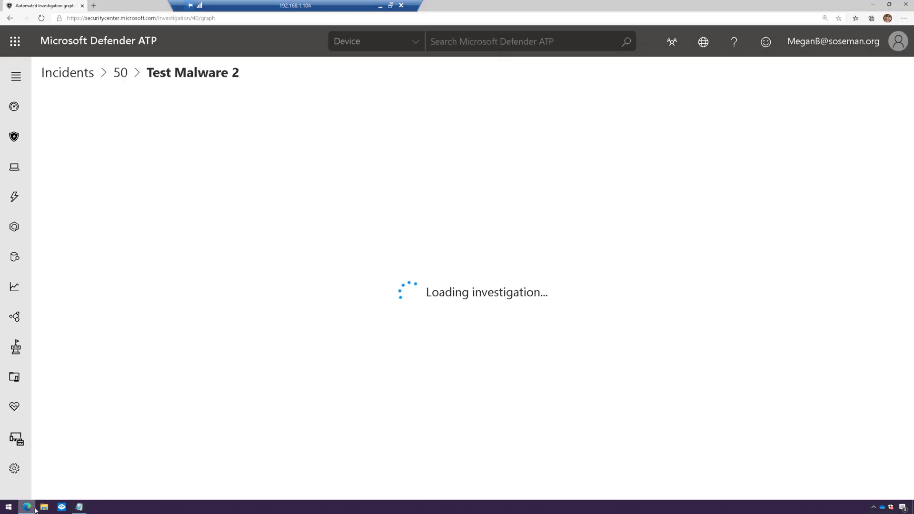
Check the custom file-hash indicators list, then show the alerts queue with IOC Test 2
left_click(15, 468)
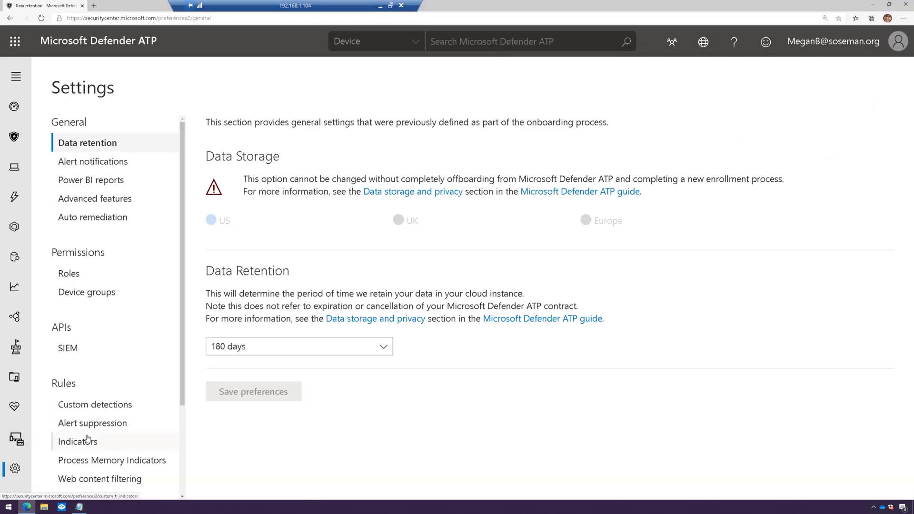
left_click(77, 440)
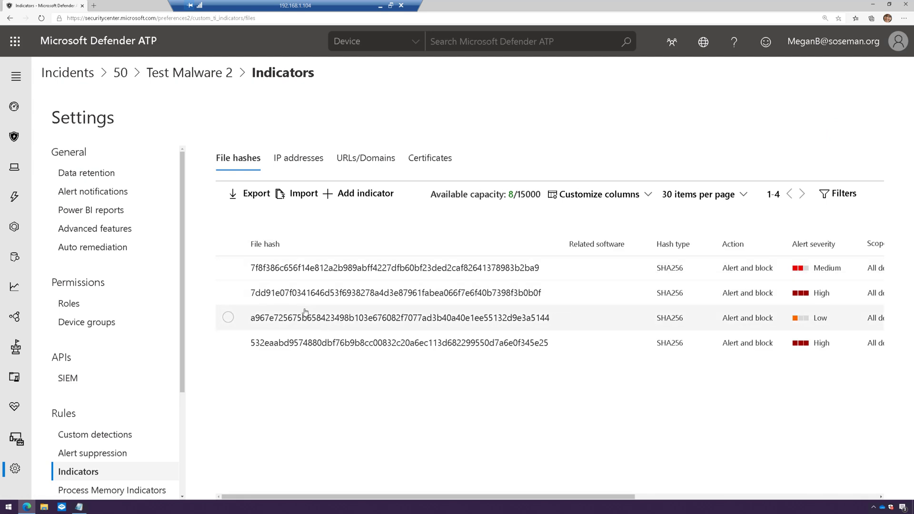
mouse_move(15, 196)
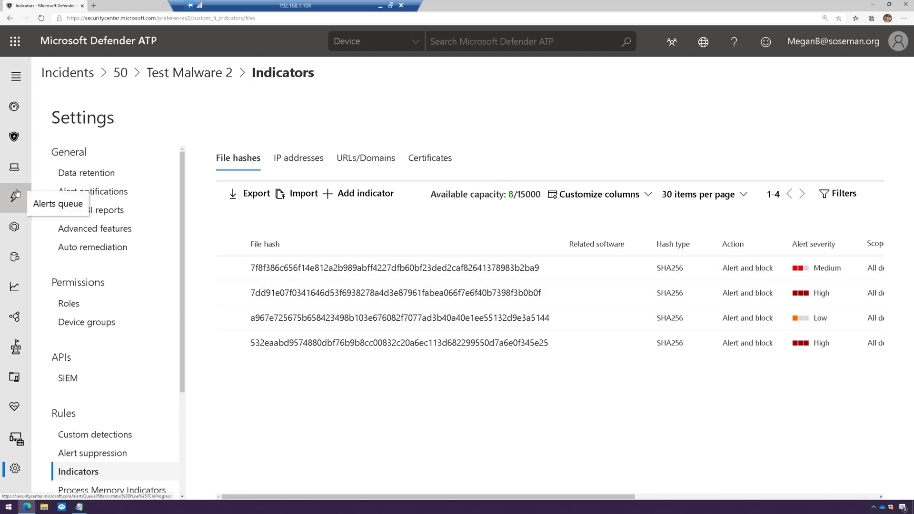
left_click(15, 194)
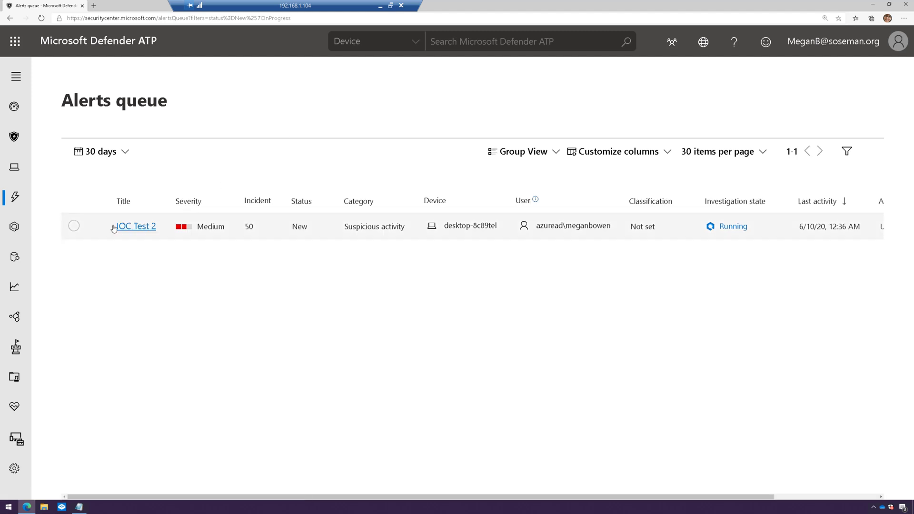
mouse_move(369, 253)
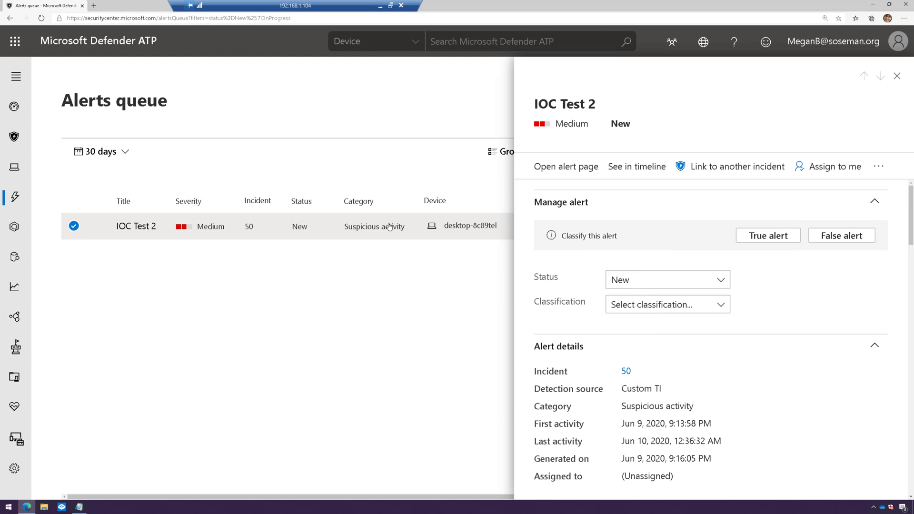
View the IOC Test 2 alert page and reveal Test Malware2.txt in its process tree
left_click(565, 166)
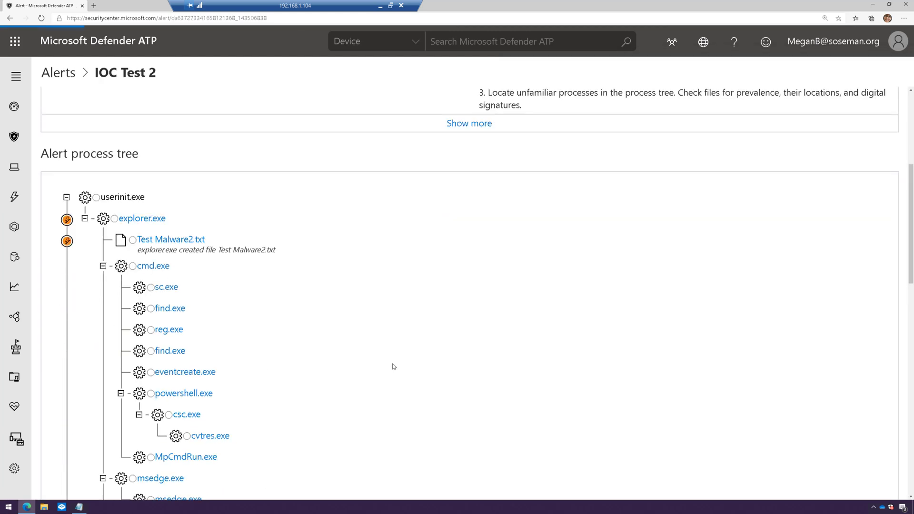
scroll("down", 3)
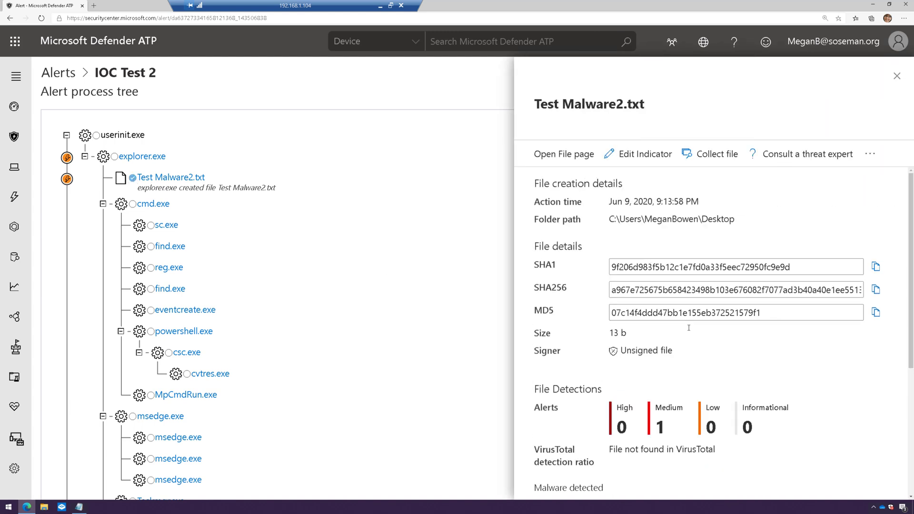
mouse_move(32, 167)
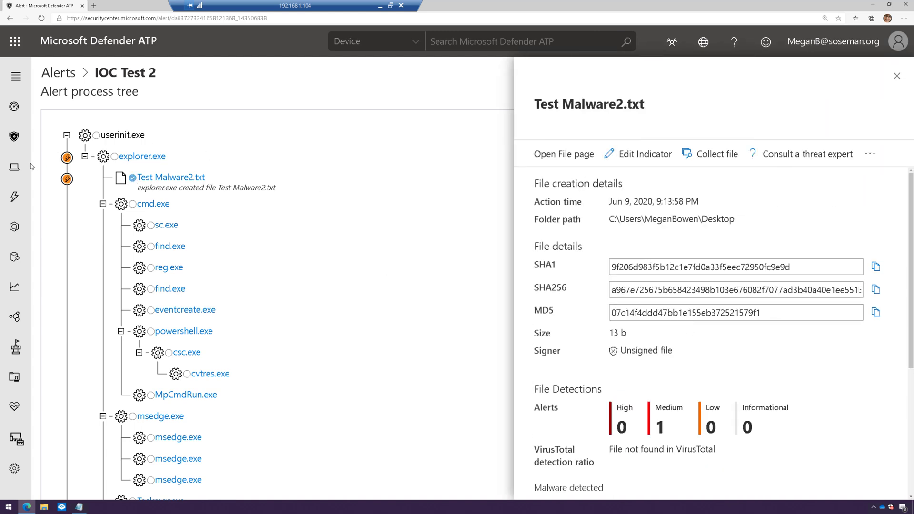
mouse_move(14, 226)
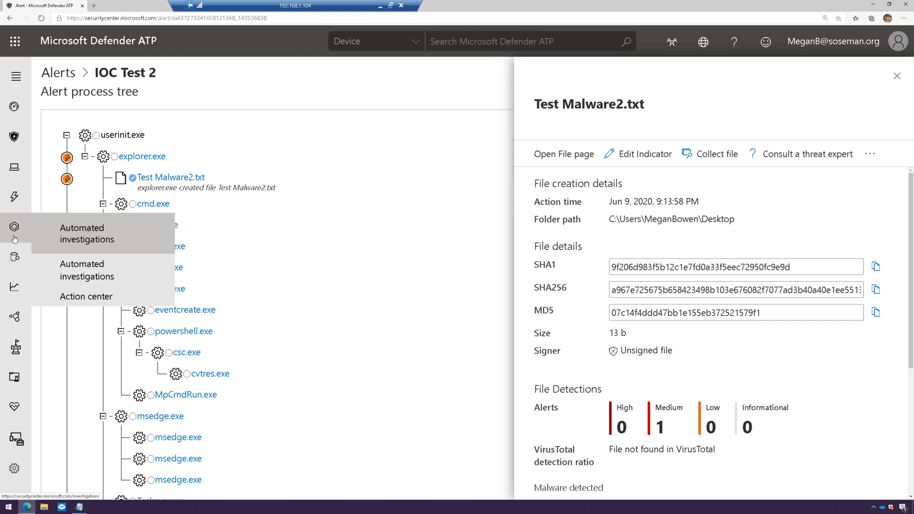
From Automated investigations, bring up the CustomEnterpriseBlock investigation #41 page
left_click(86, 235)
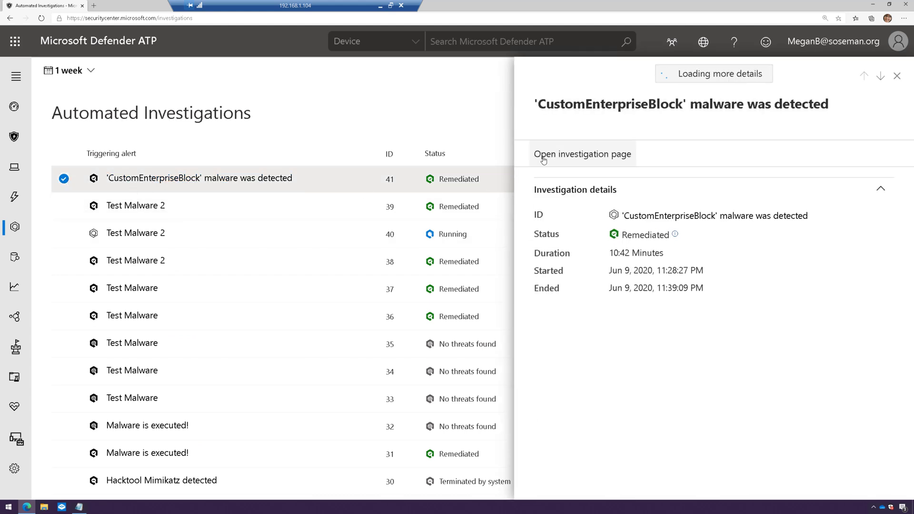
left_click(580, 155)
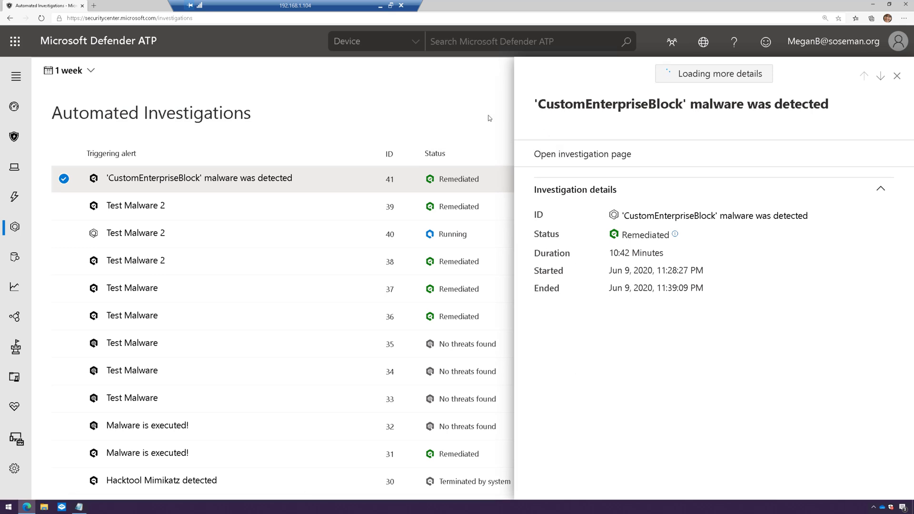
left_click(581, 154)
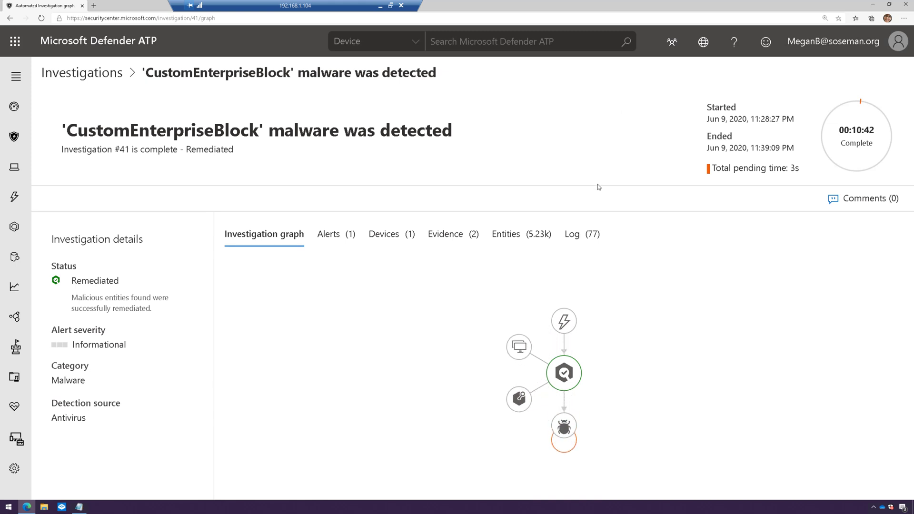
Check investigation #41's Evidence list and its Log entry 'File quarantined by Windows Defender AV'
left_click(444, 234)
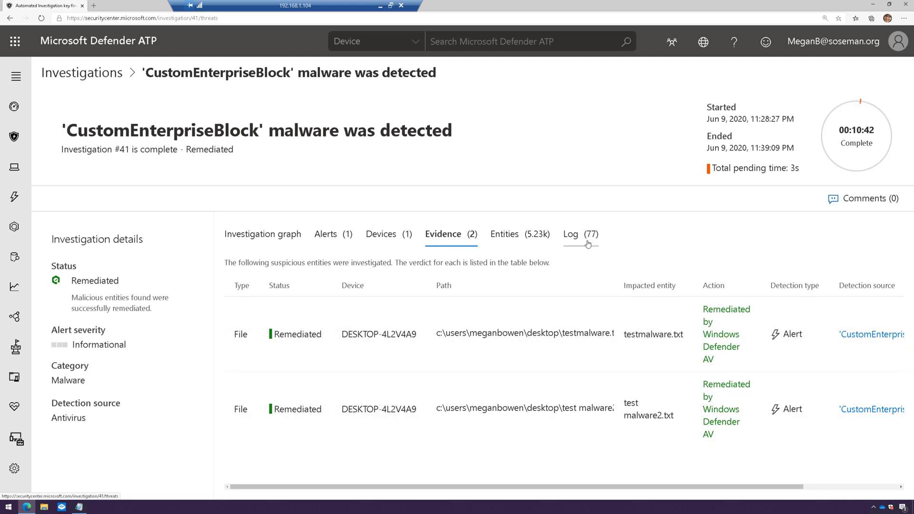
left_click(569, 235)
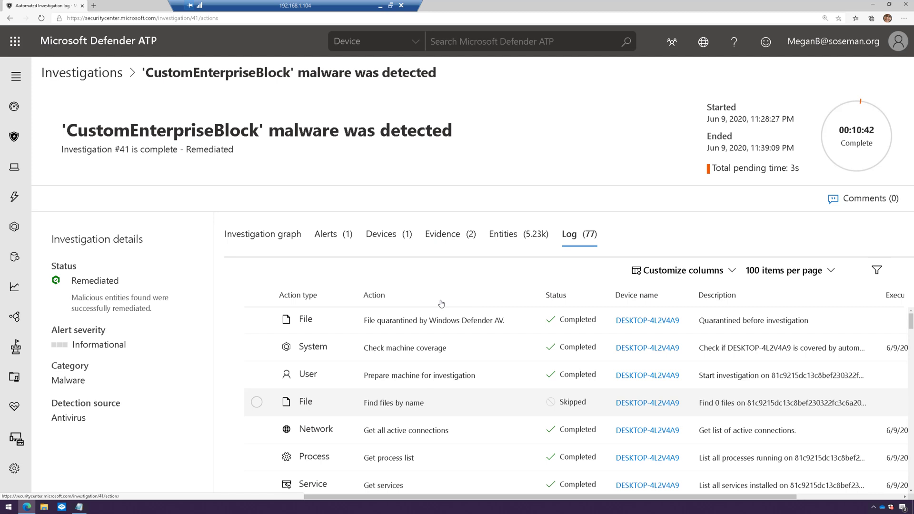
mouse_move(482, 325)
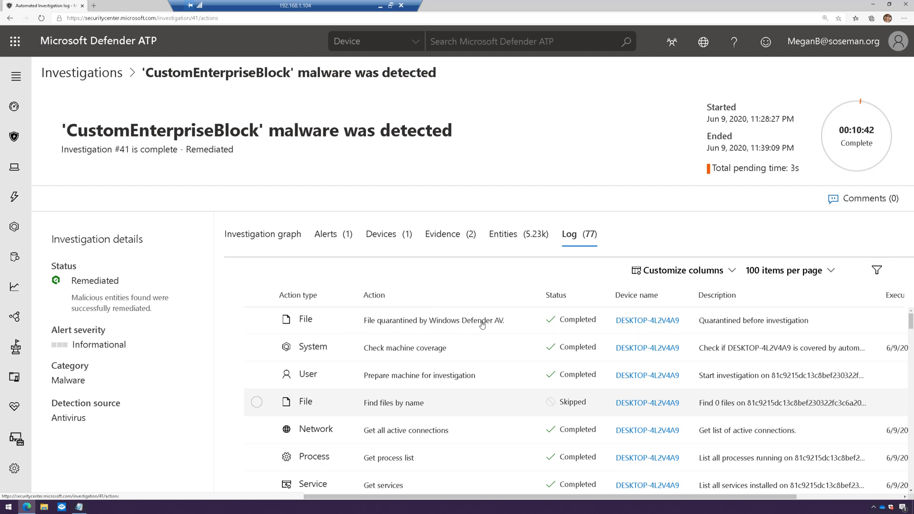
mouse_move(473, 327)
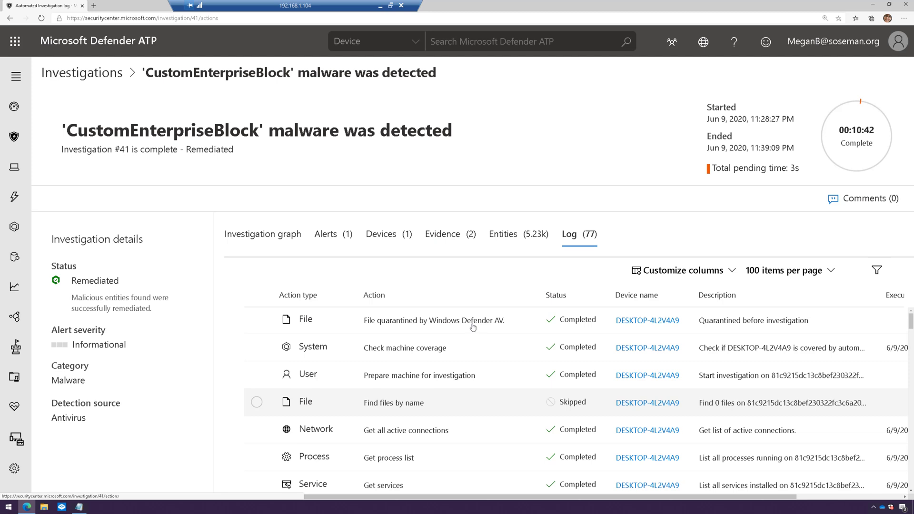
mouse_move(644, 181)
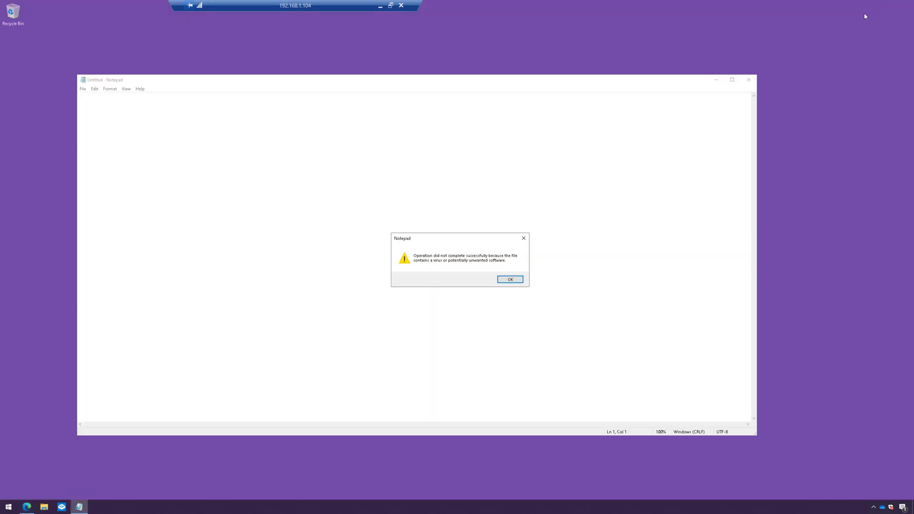
Dismiss Notepad's virus warning, close it, and show Defender's four SHA256 file-hash indicators
left_click(509, 279)
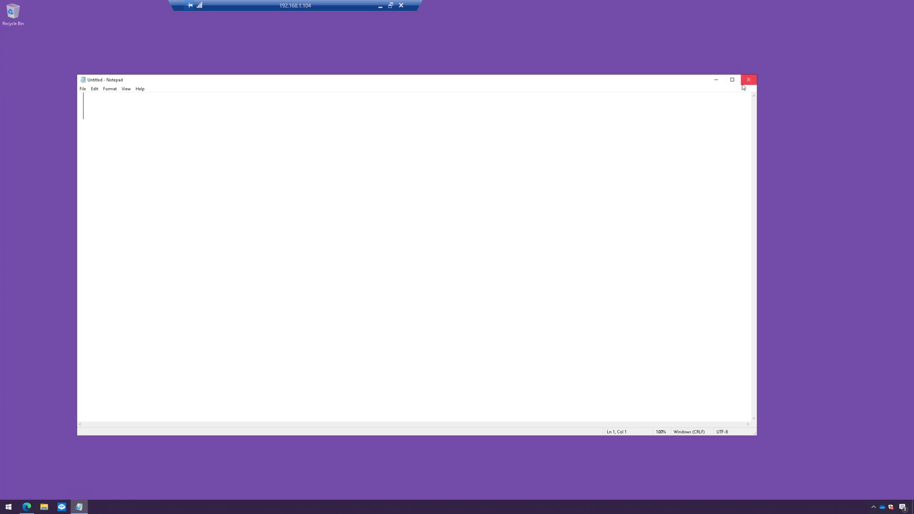
left_click(749, 80)
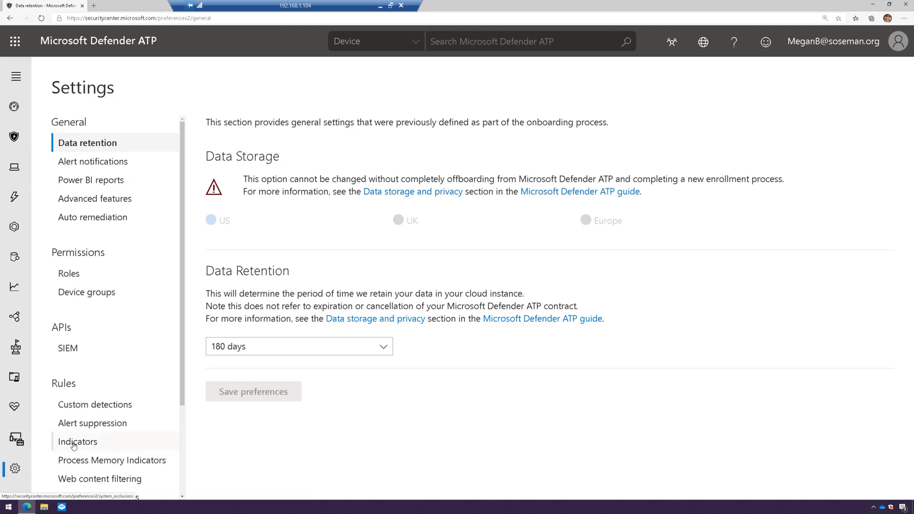
left_click(77, 440)
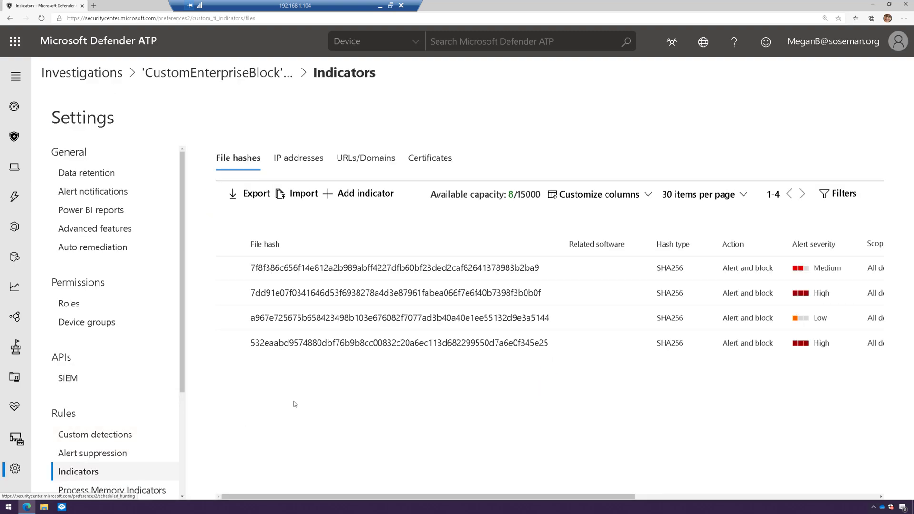